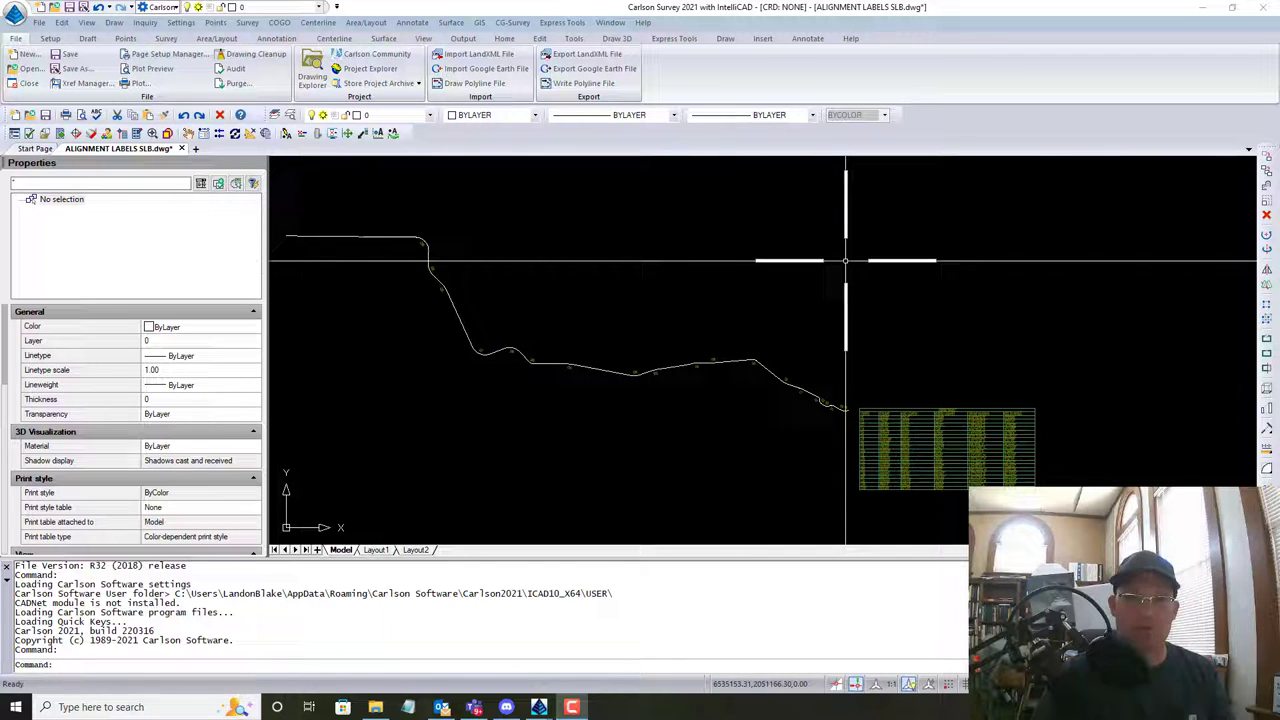
mouse_move(724, 276)
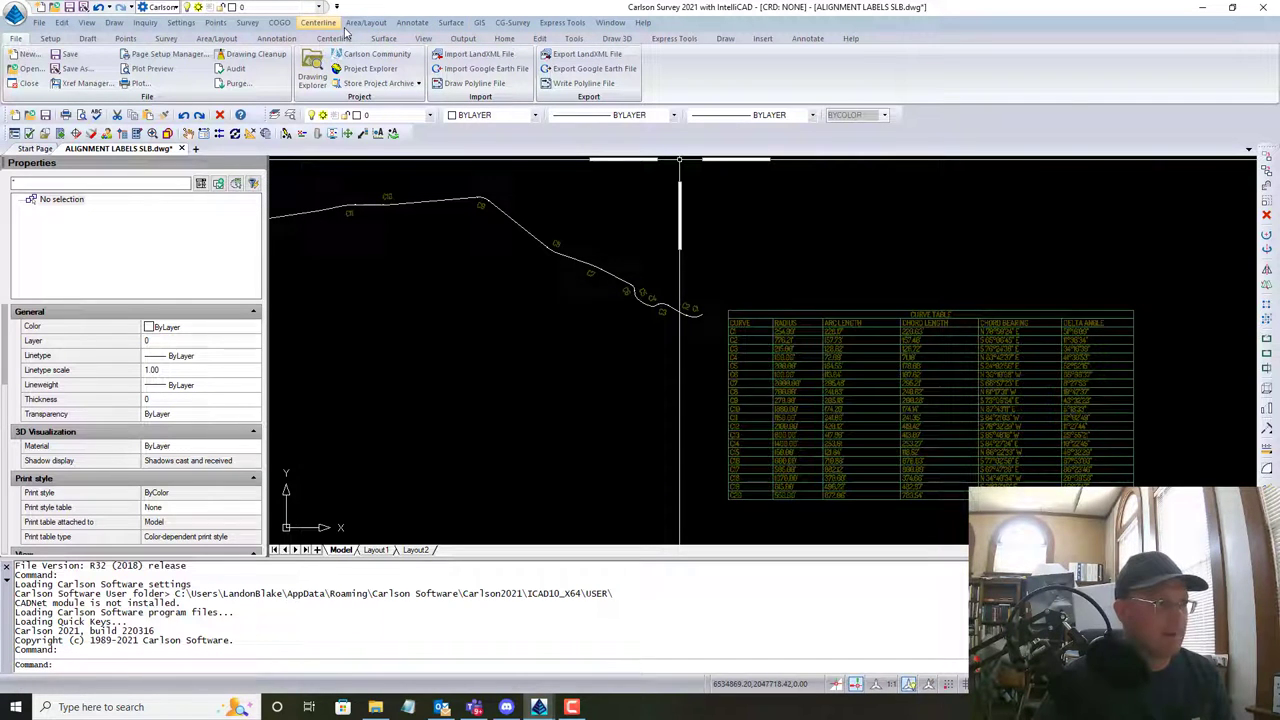
Bring up the Annotation menu to reach the line/curve table tools.
left_click(412, 22)
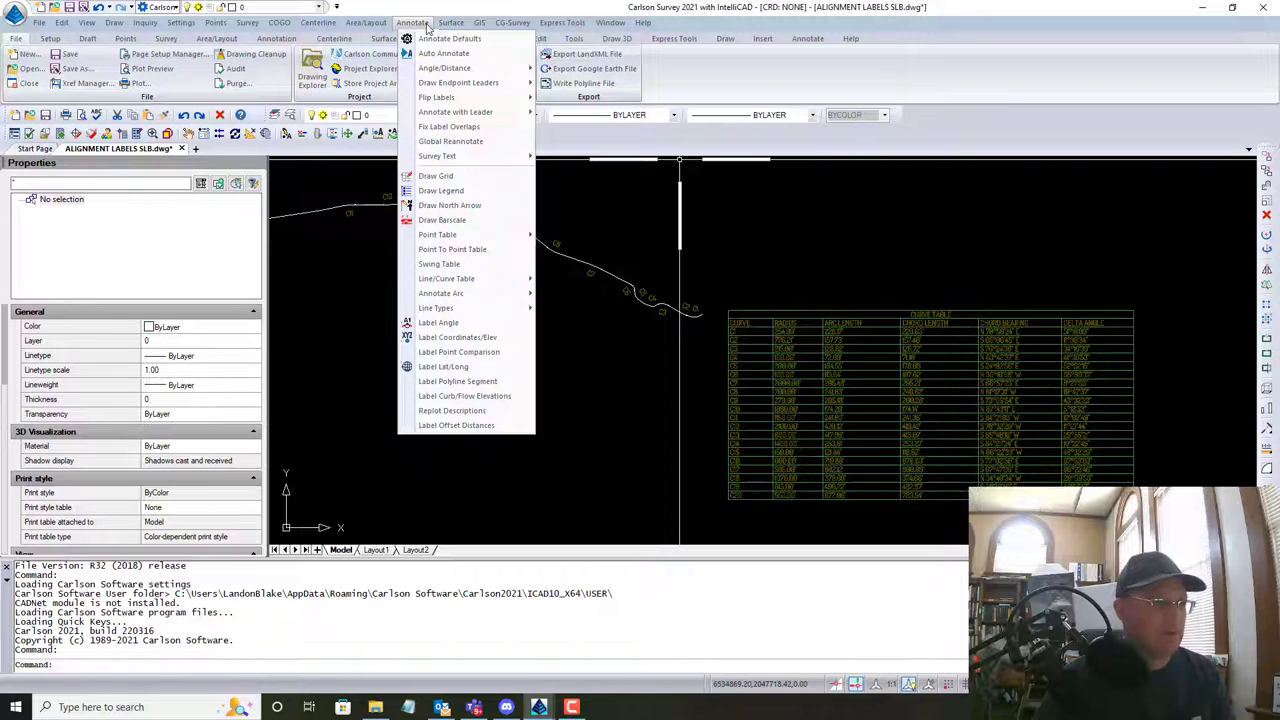
mouse_move(446, 278)
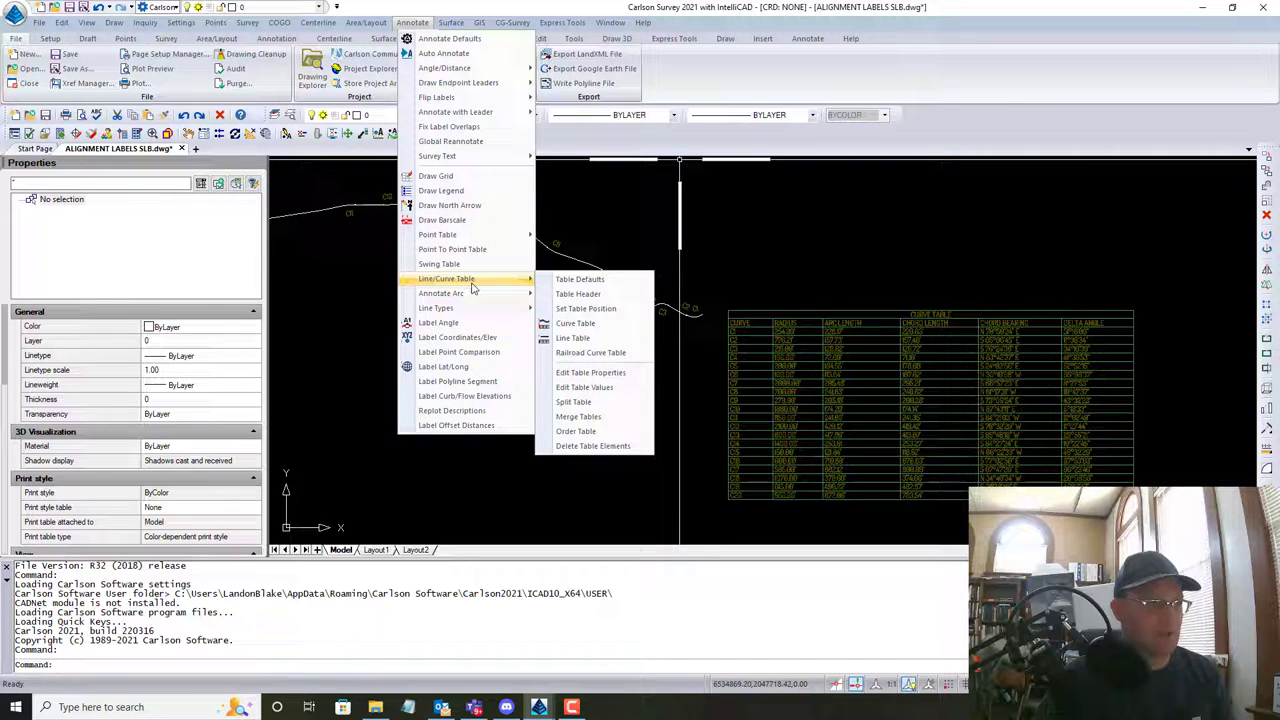
mouse_move(580, 280)
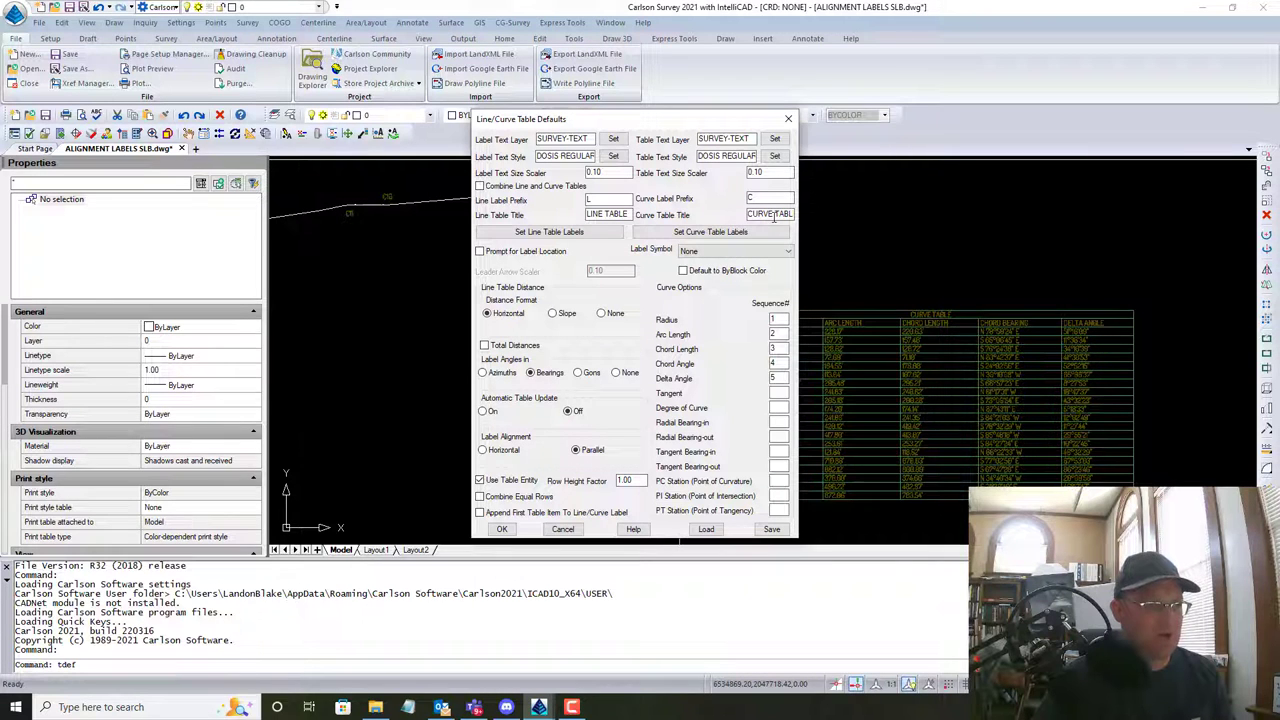
Toggle Automatic Table Update and review the line table column labels for number, bearing and distance.
left_click(568, 412)
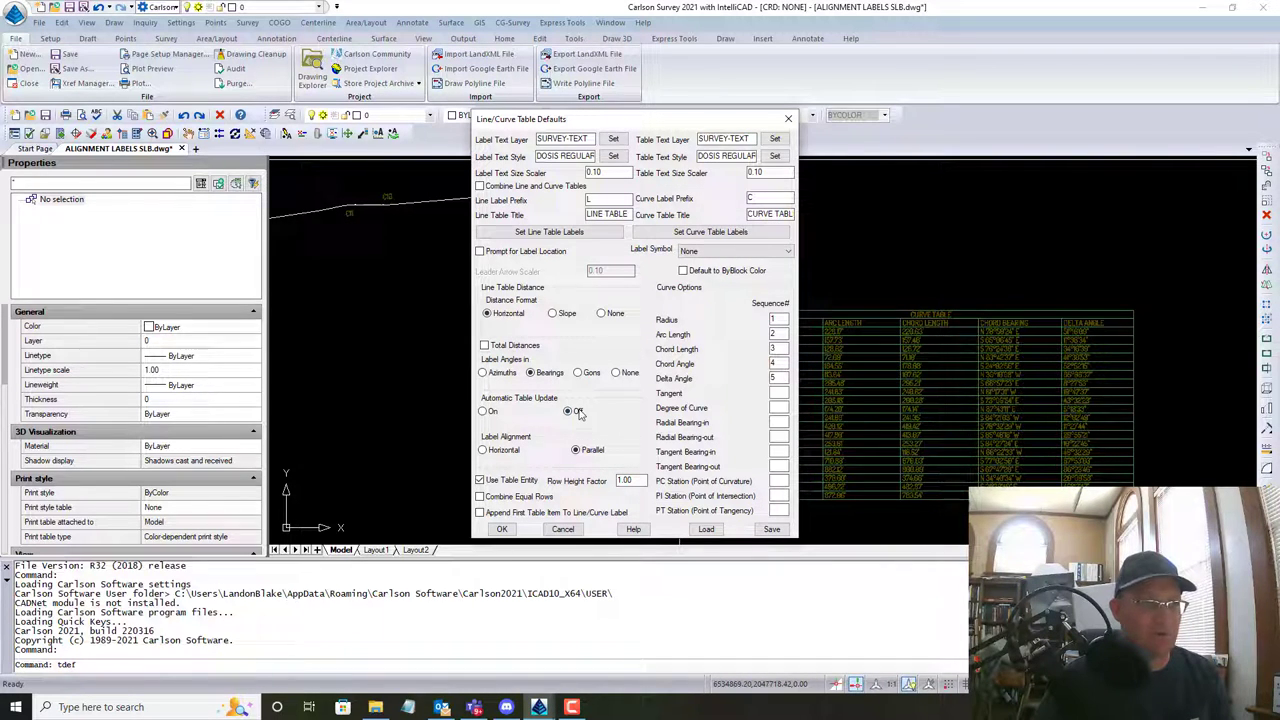
left_click(568, 412)
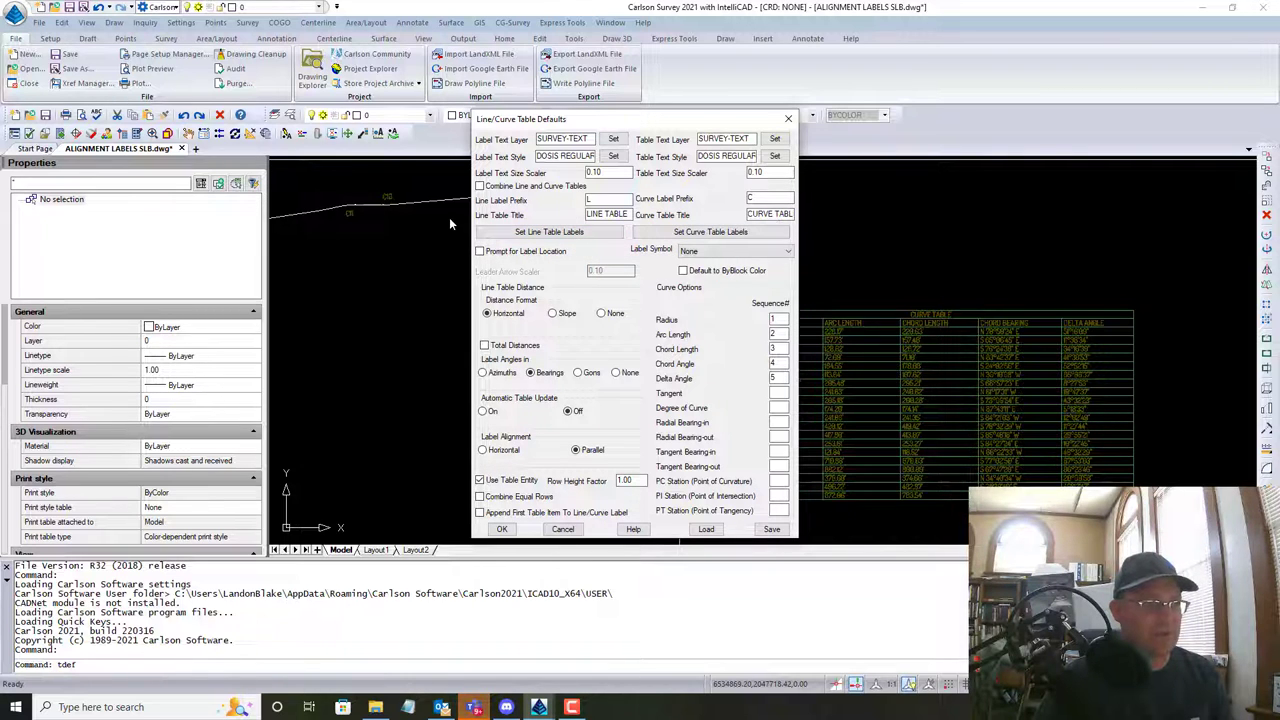
left_click(548, 232)
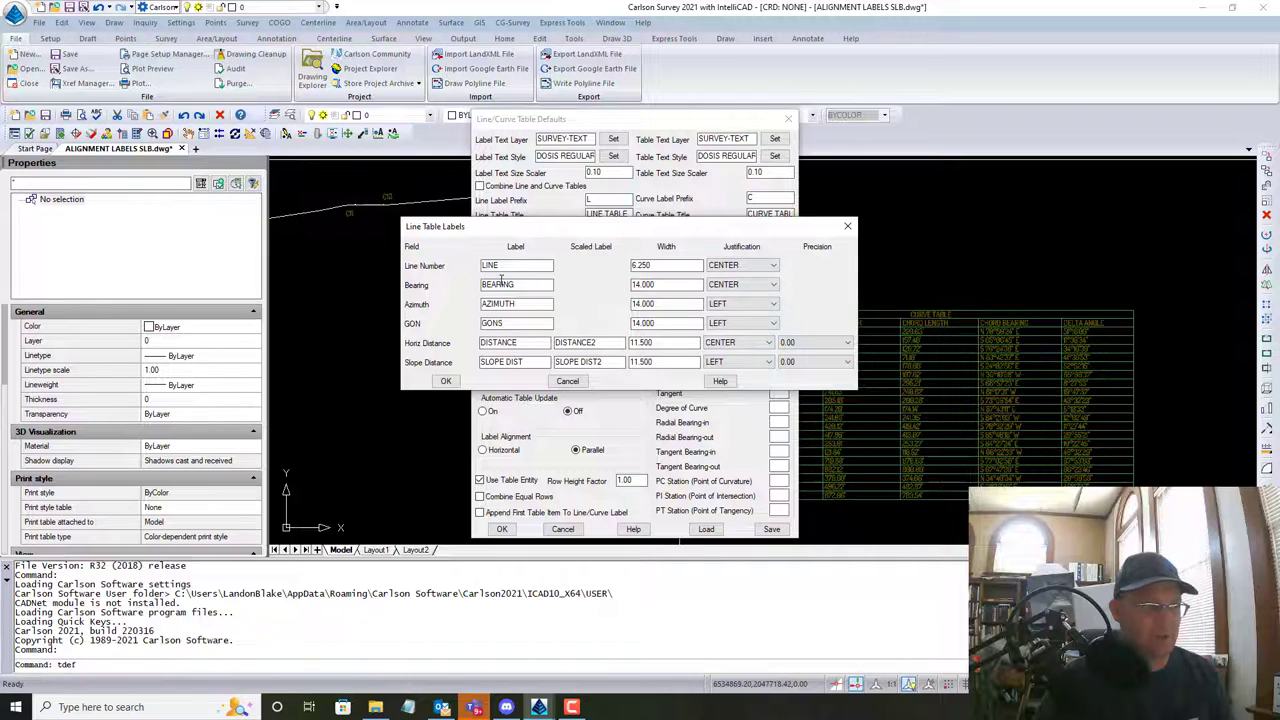
left_click(446, 380)
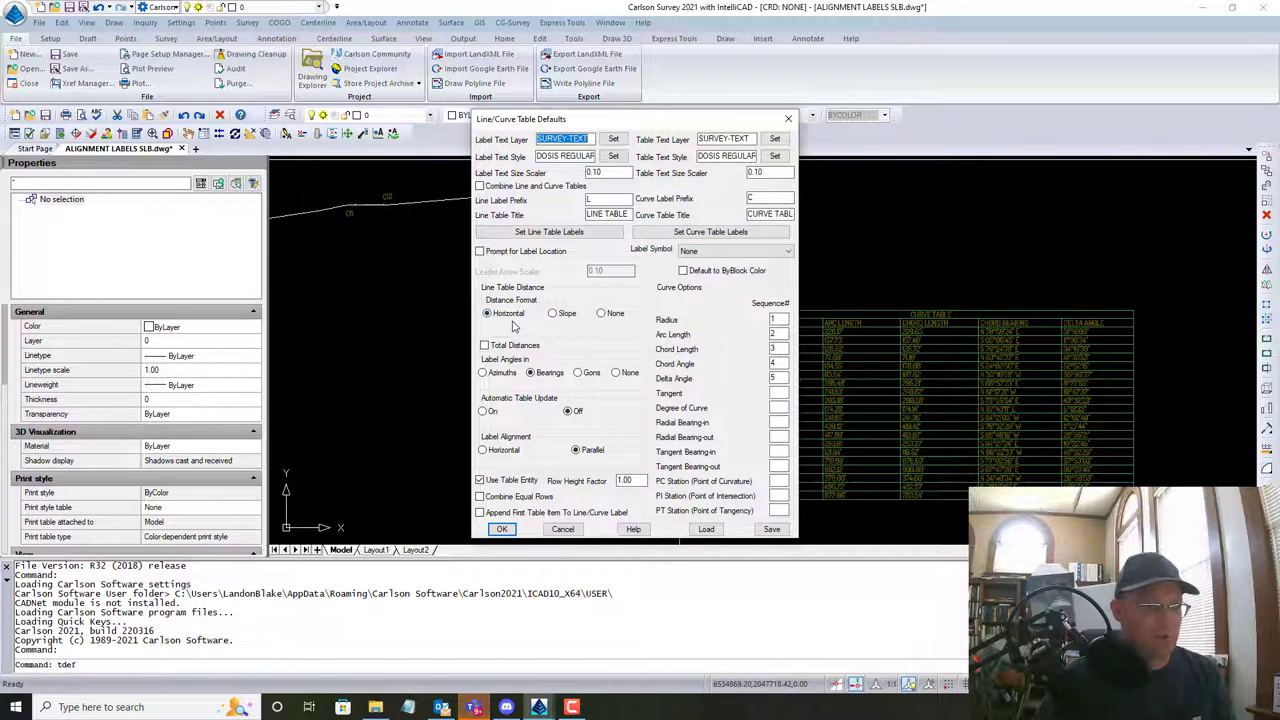
mouse_move(728, 348)
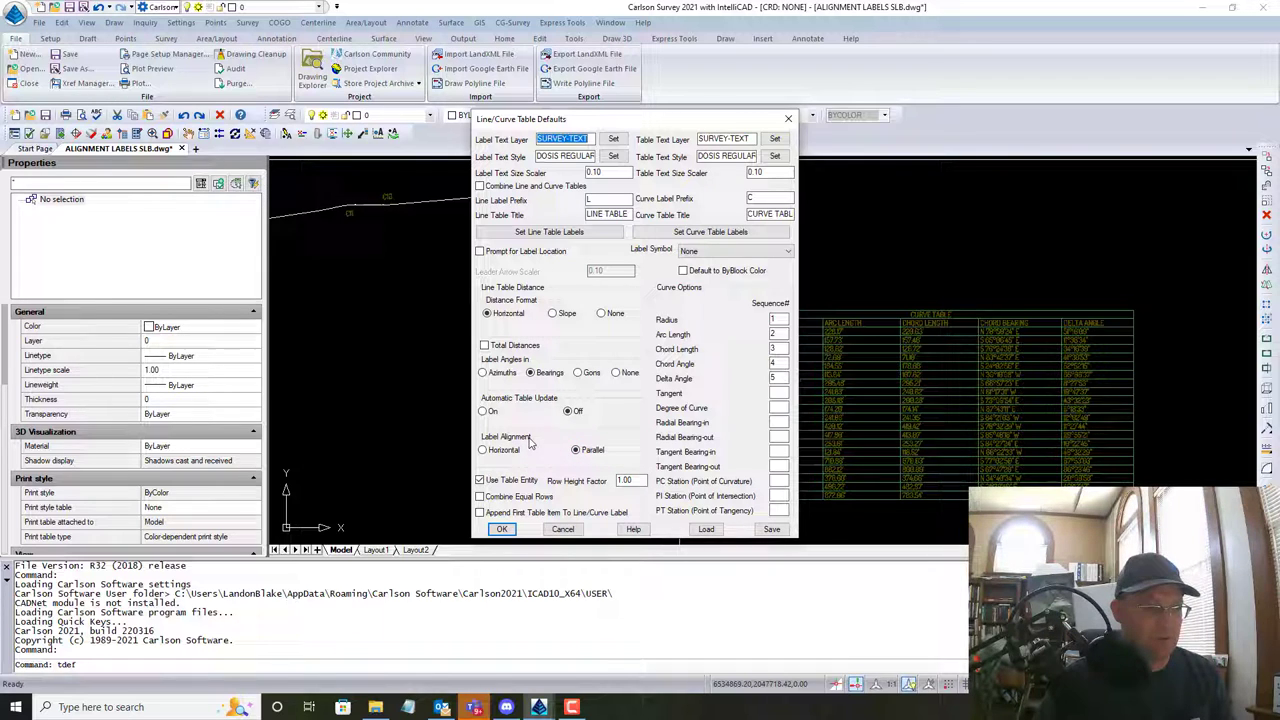
mouse_move(640, 464)
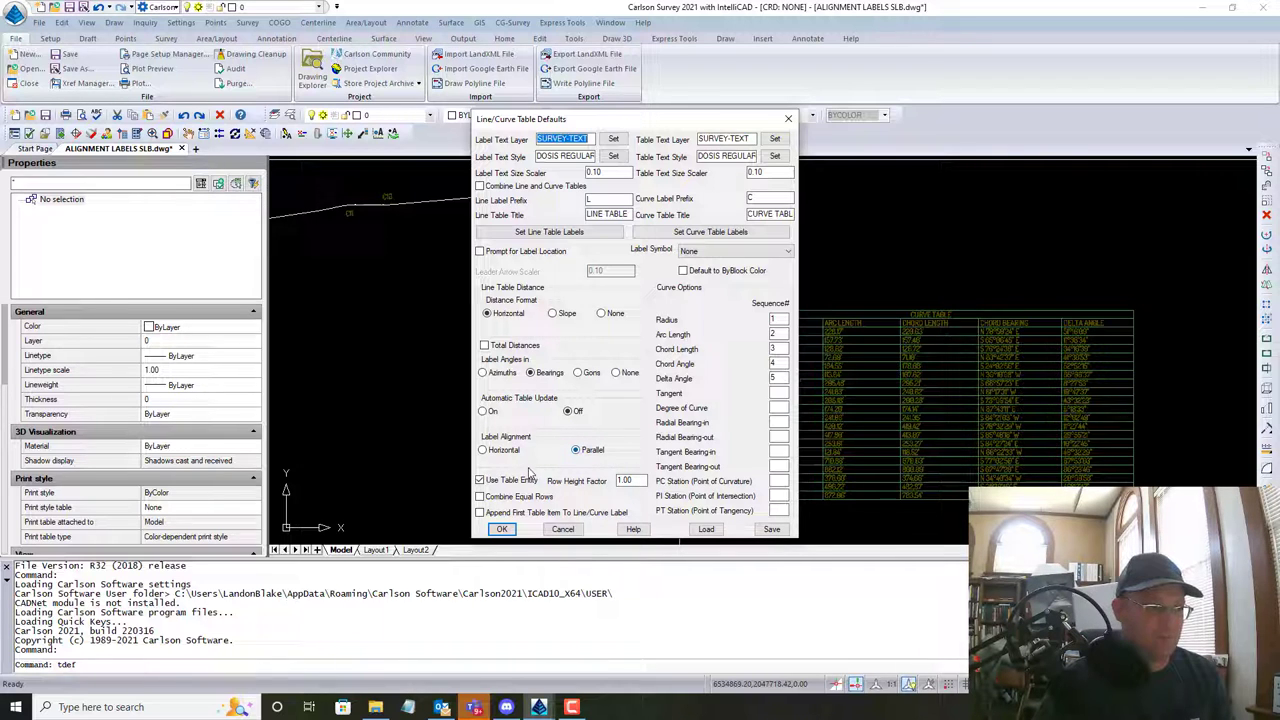
mouse_move(596, 468)
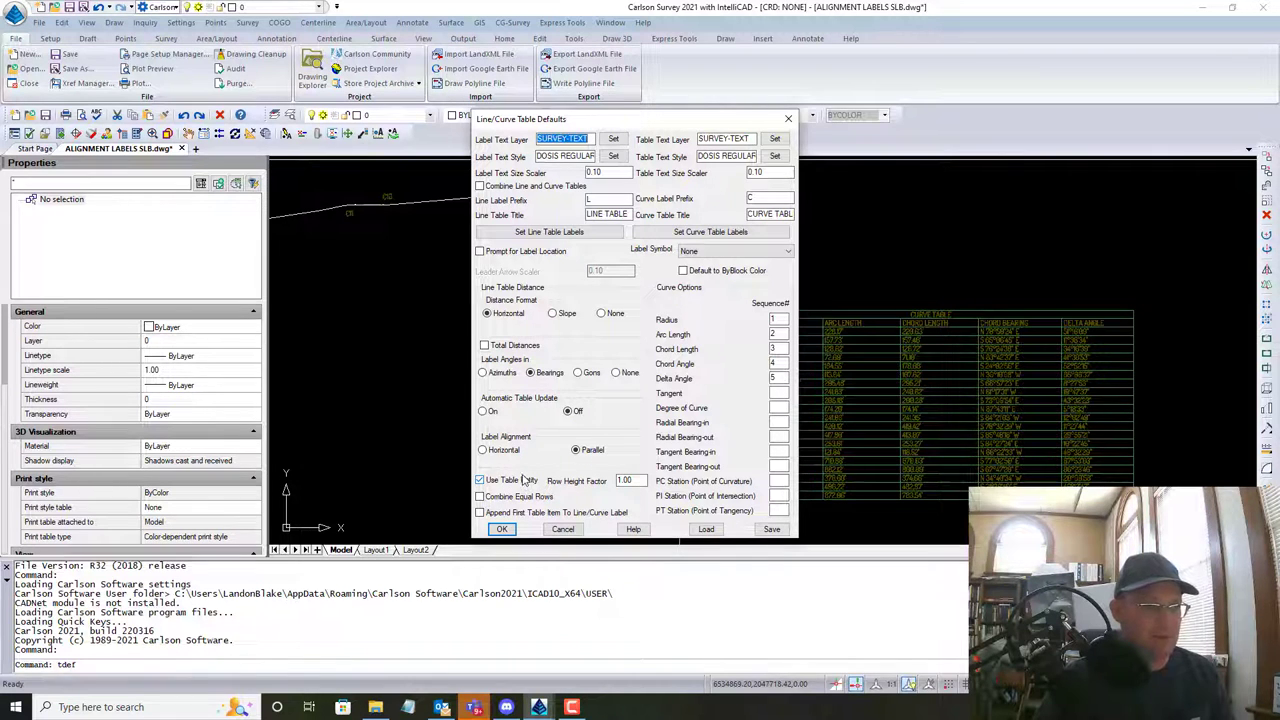
Keep Use Table Entry enabled and accept the line/curve table defaults.
left_click(480, 480)
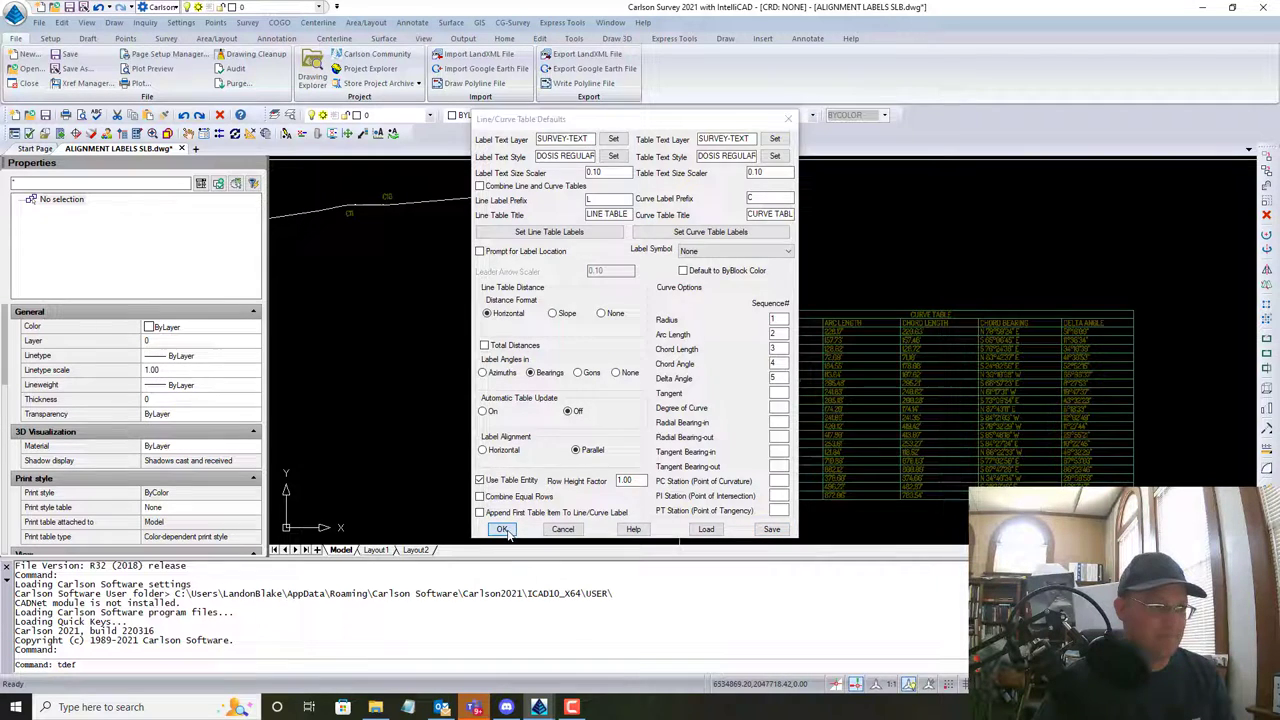
left_click(502, 528)
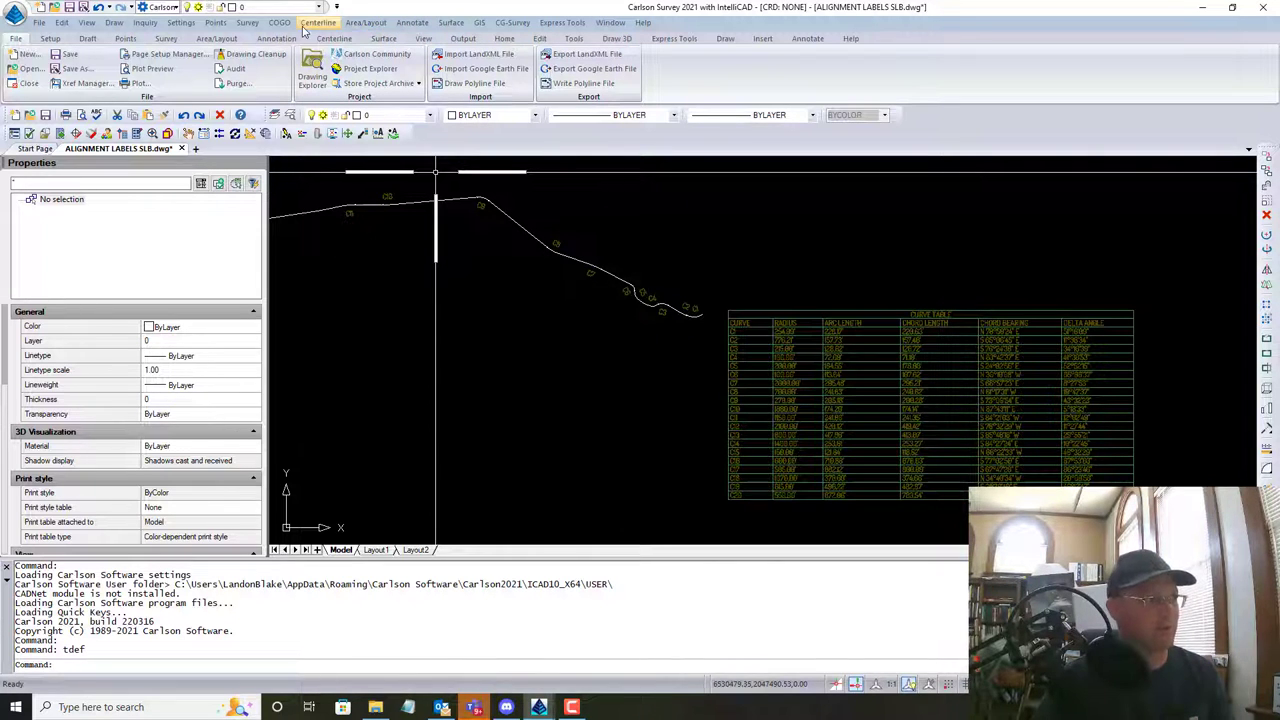
Bring up the Annotation menu again to start the Line Table command.
left_click(412, 22)
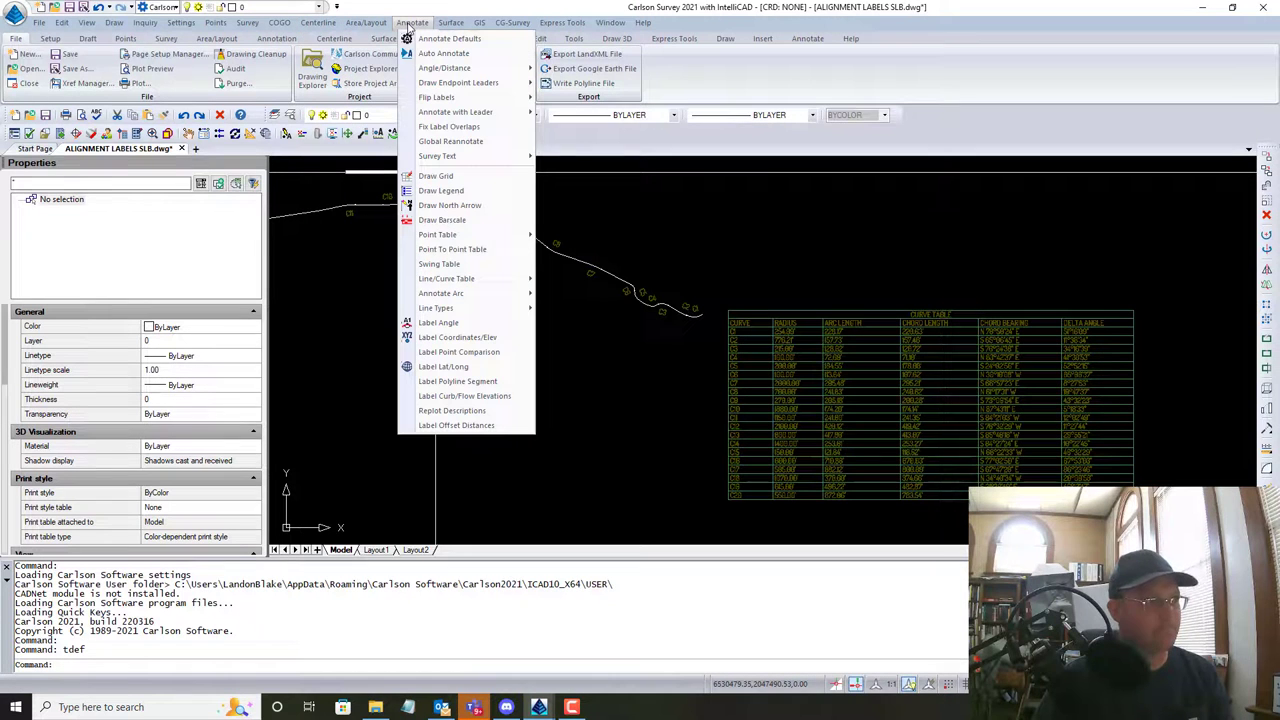
mouse_move(440, 292)
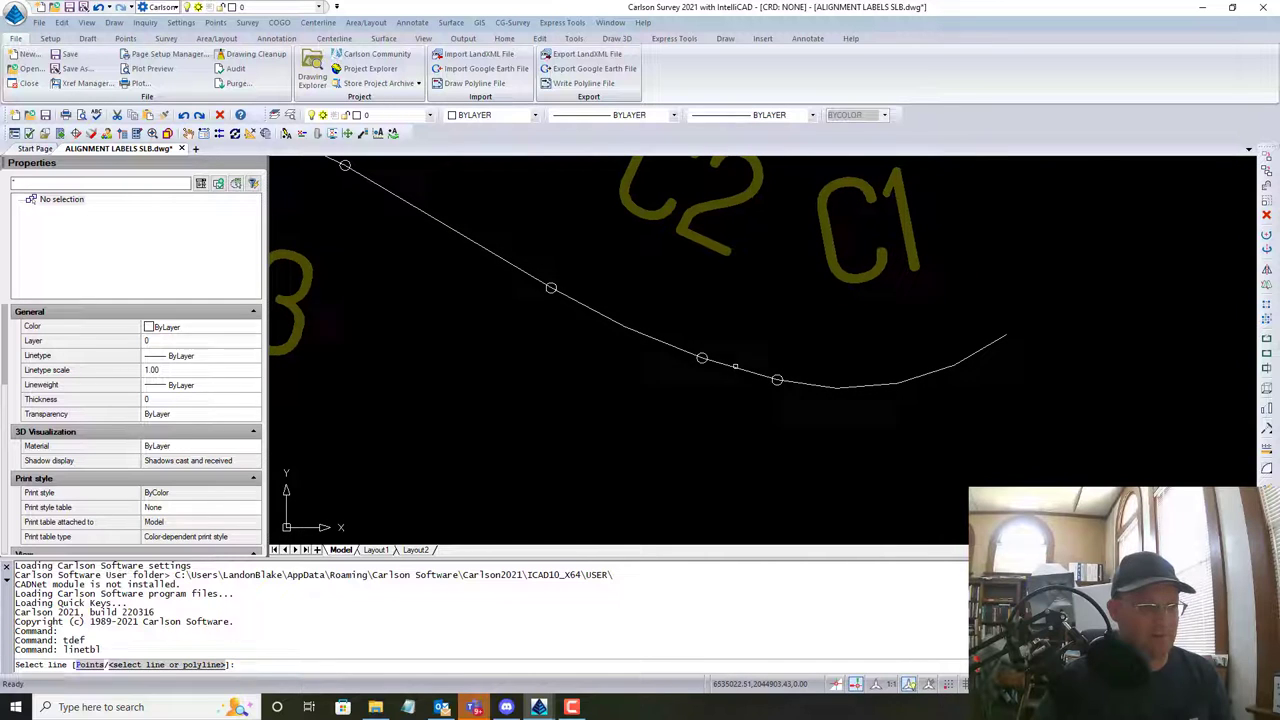
Pick the first straight alignment segment and start line numbering at 1.
left_click(736, 368)
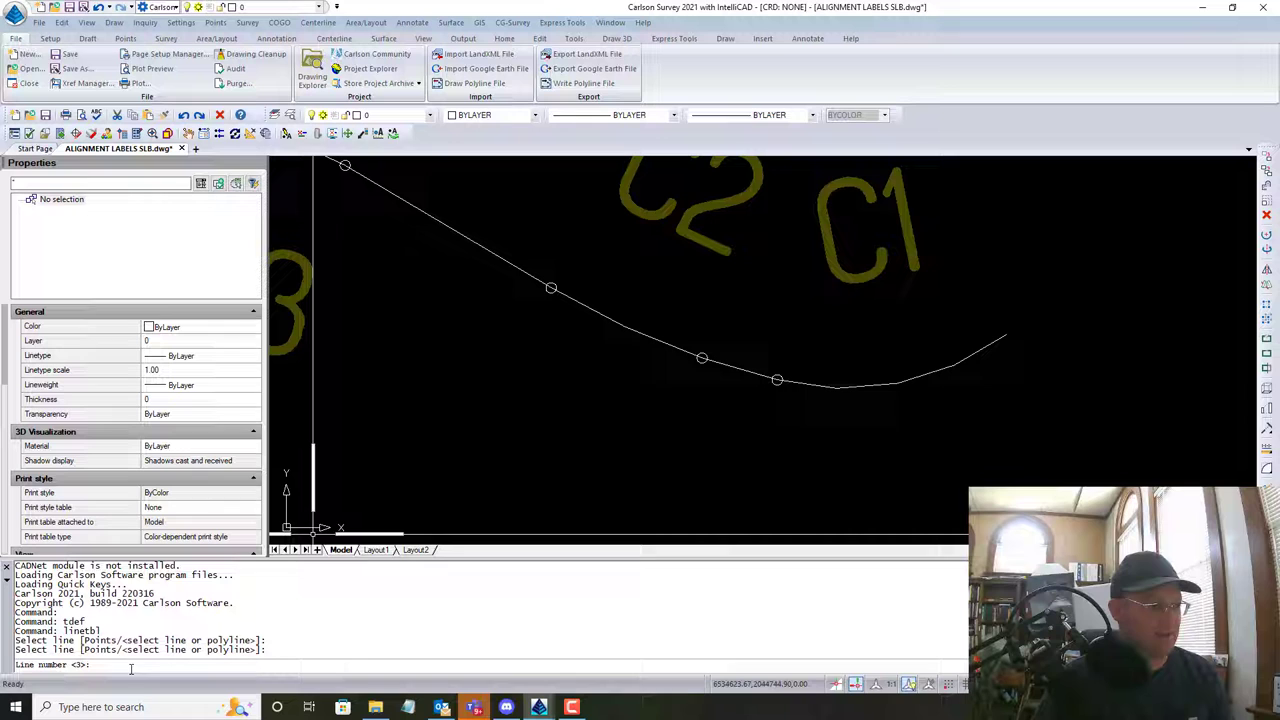
type("1")
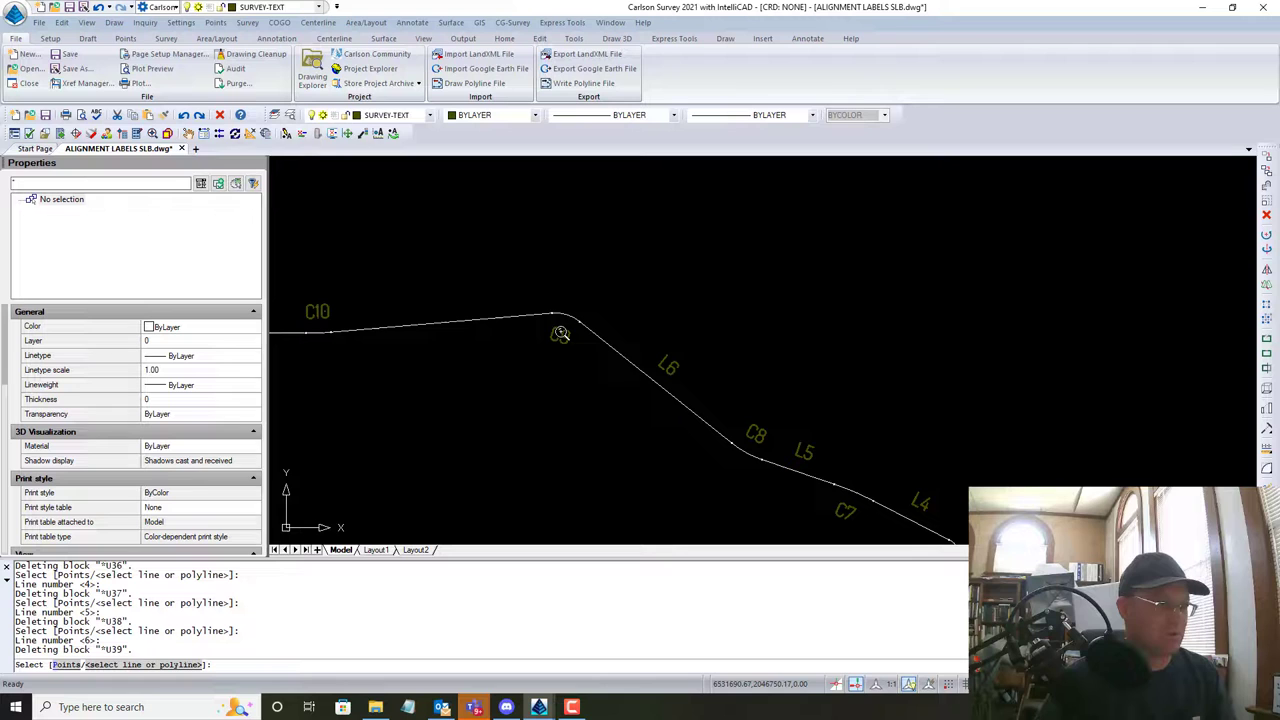
Label further straight segments, choosing Polyline where objects overlap.
left_click(560, 320)
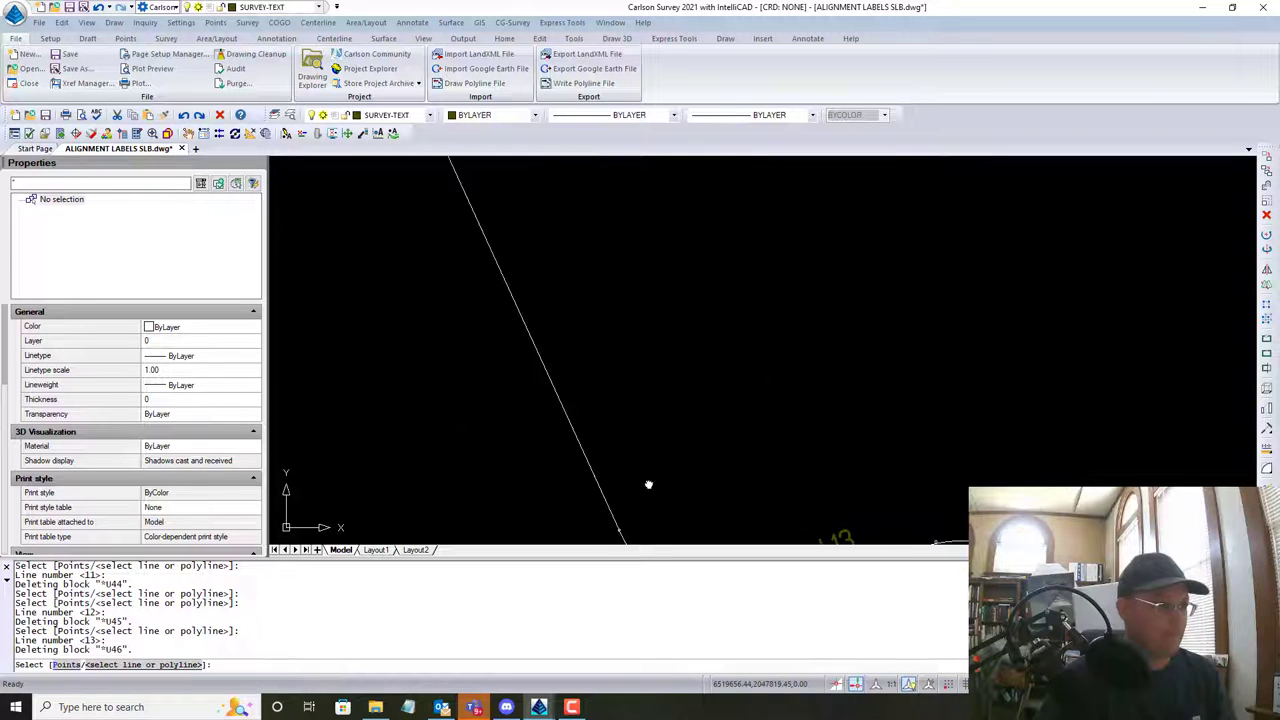
left_click(648, 486)
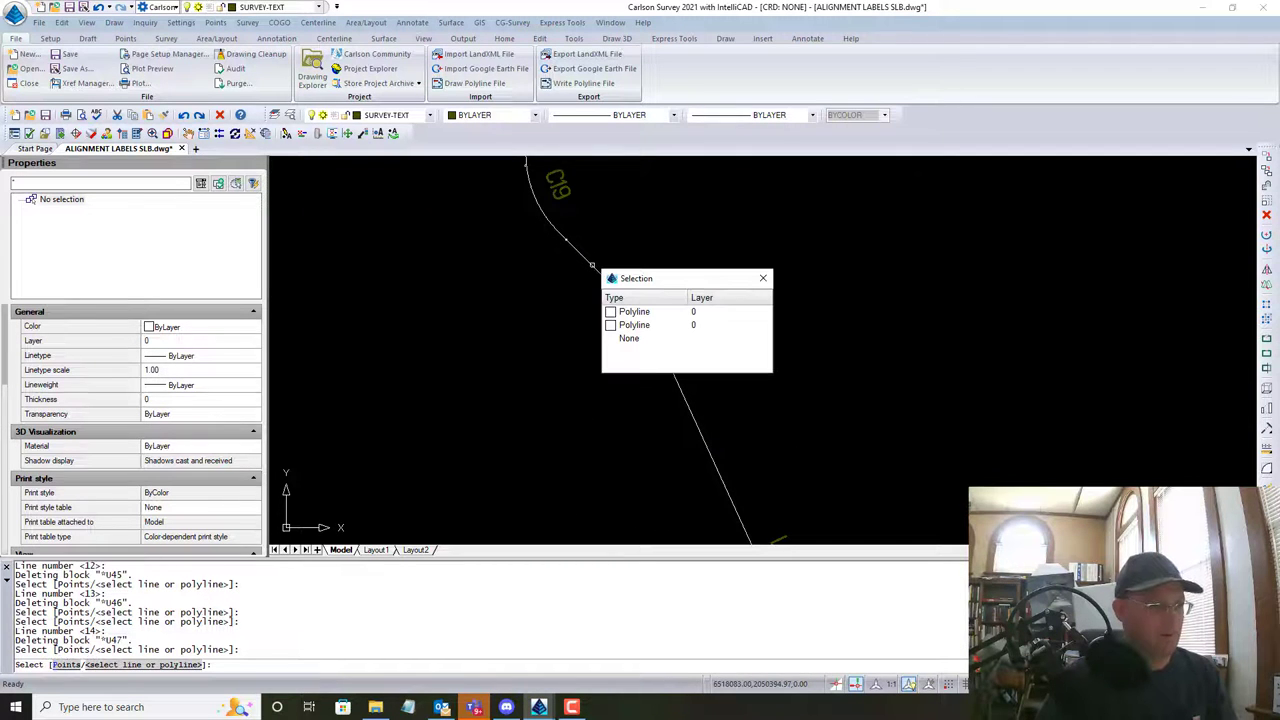
left_click(764, 278)
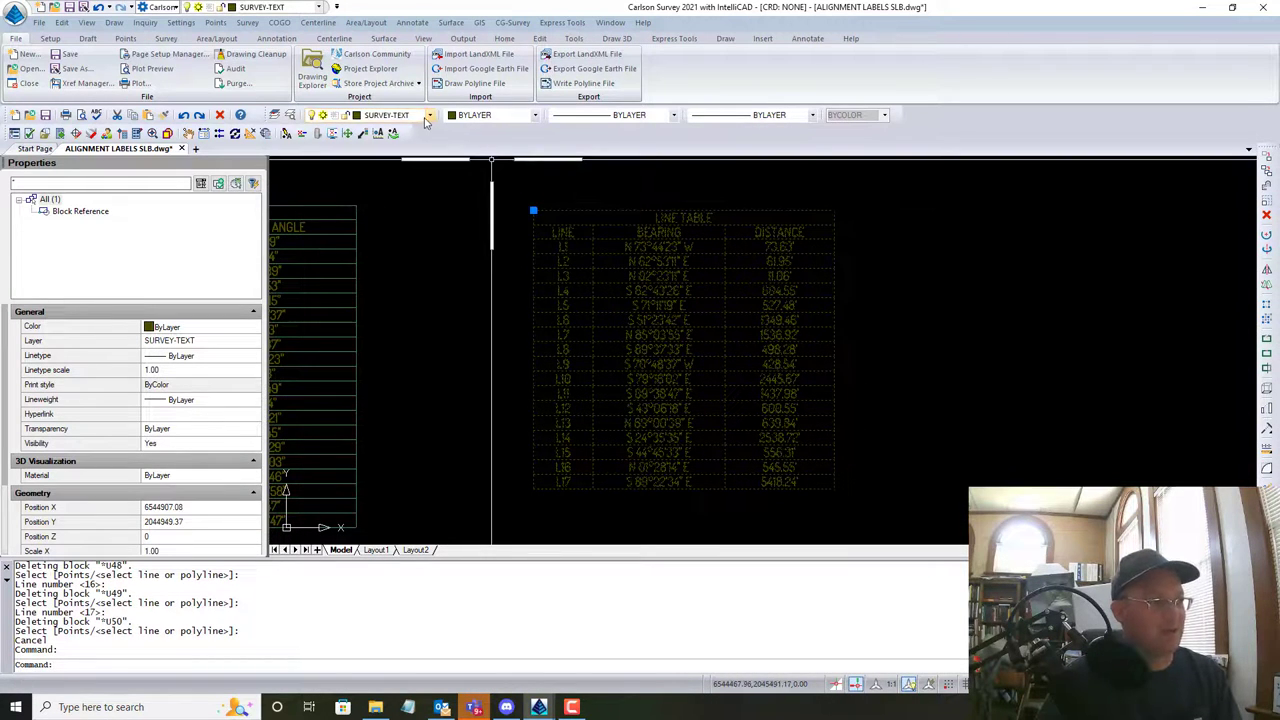
Select the placed LINE TABLE block listing L1–L17.
left_click(428, 114)
type("OFFSET")
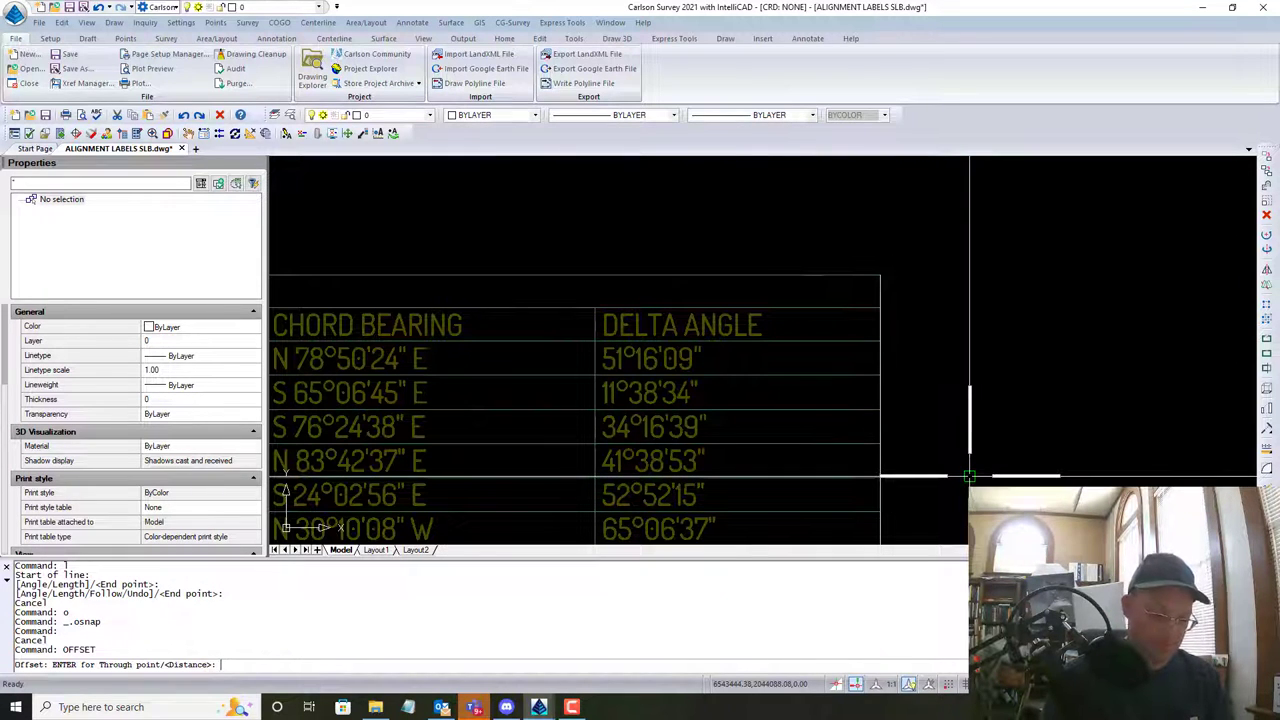
Enter 100 as the offset distance near the curve table.
type("100")
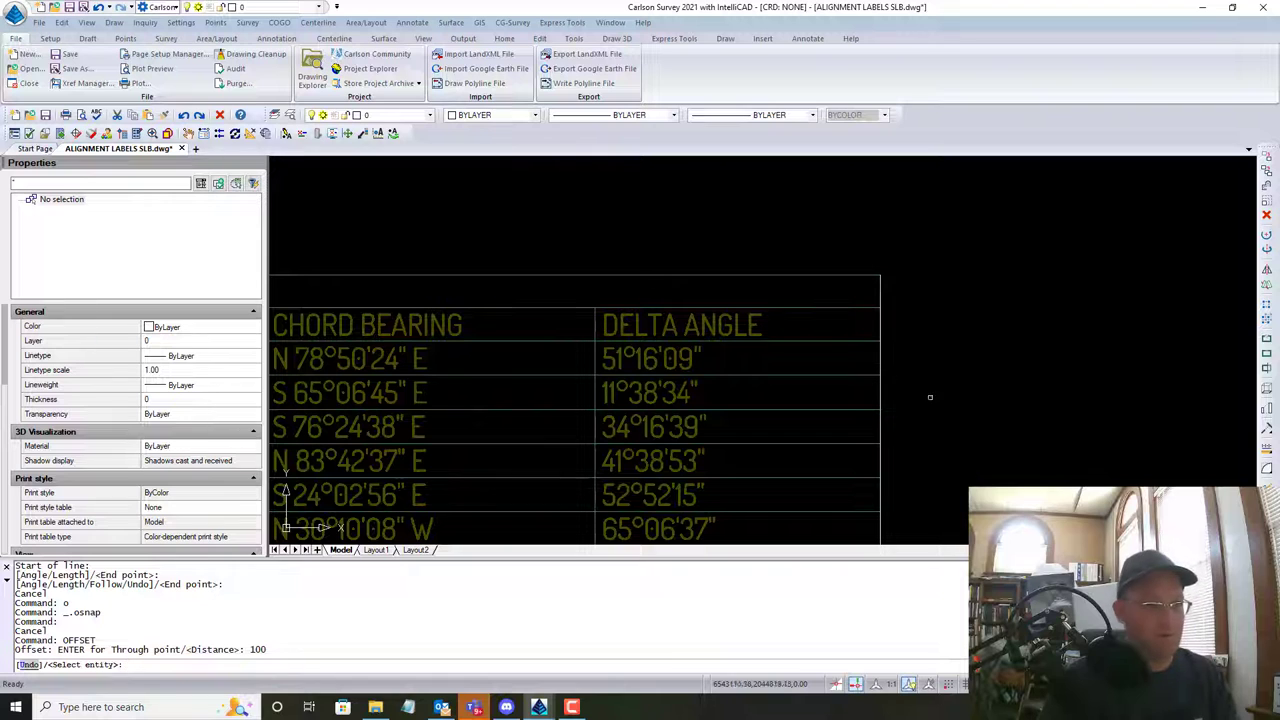